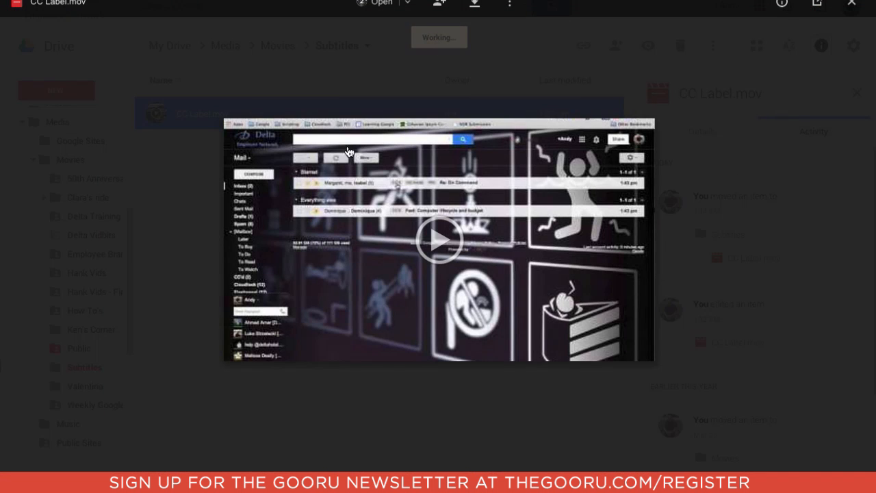
Close the CC Label.mov video preview.
left_click(438, 240)
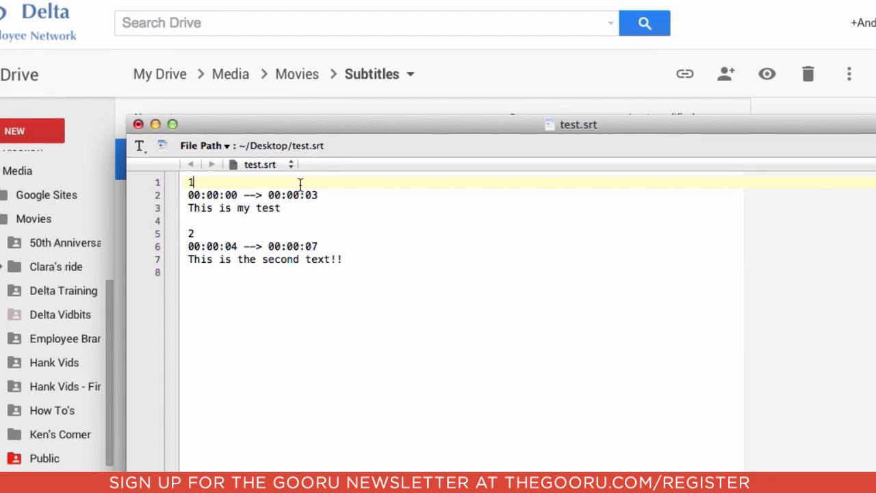
mouse_move(331, 206)
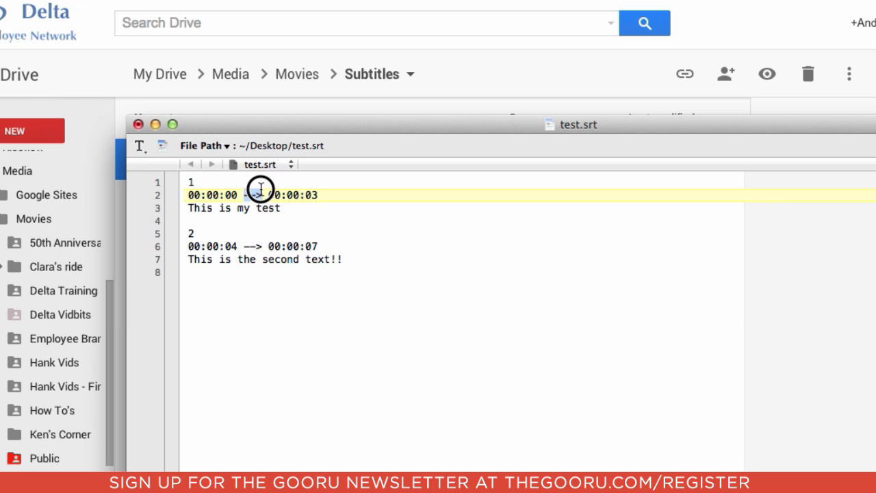
mouse_move(217, 219)
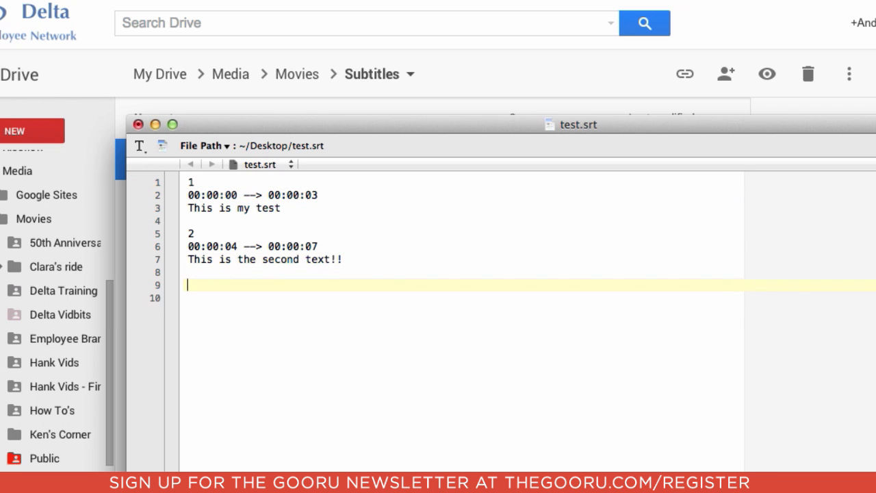
Add subtitle entry 3, 00:00:08 --> 00:00:11, reading "This is the 3rd piece of text".
type("3")
left_click(461, 297)
type("00:00:")
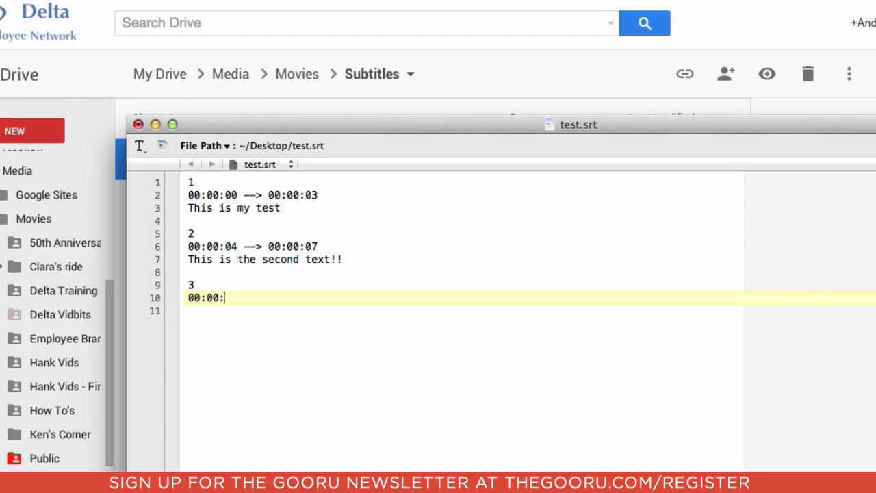
type("08 -->")
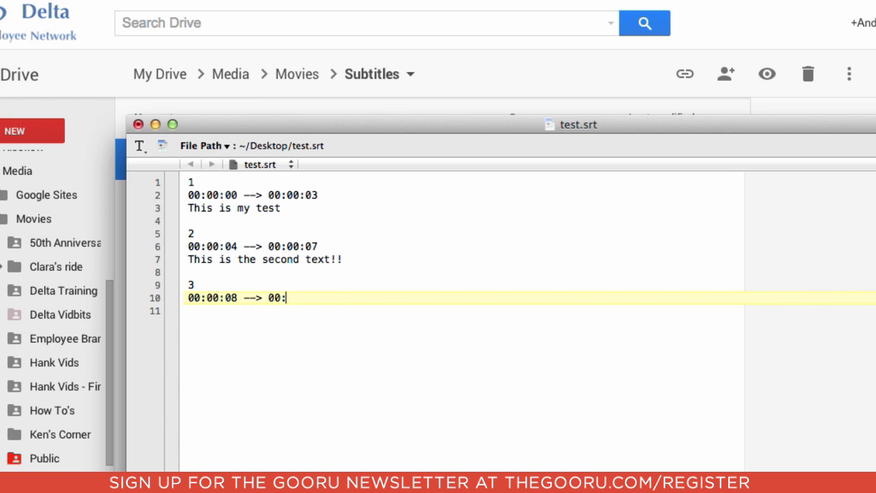
type("00:11")
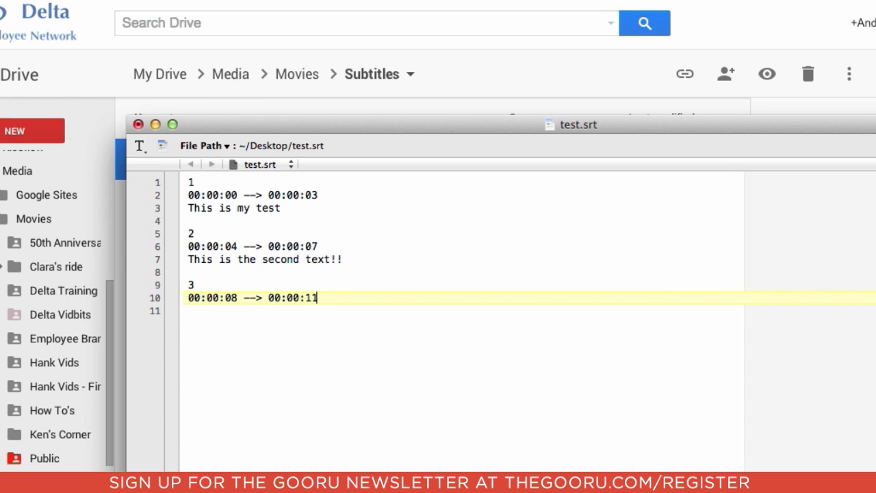
type("This is the")
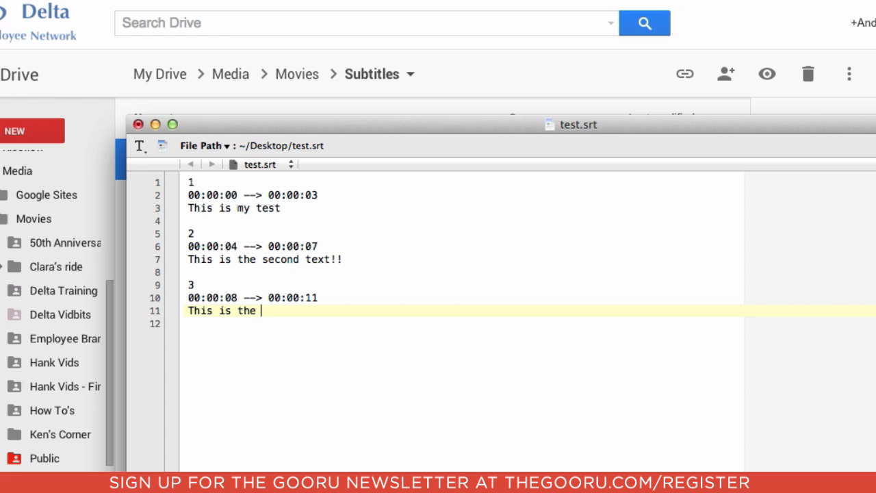
type("3rd piece of text")
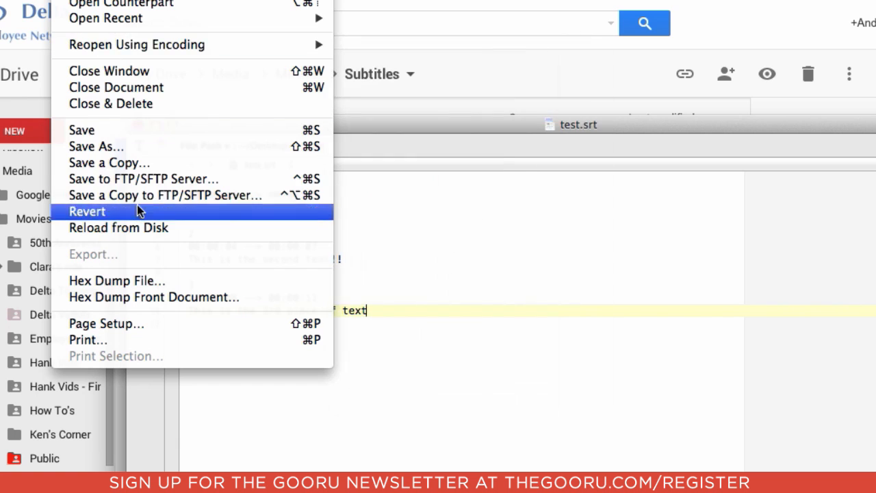
Save test.srt, replacing the existing copy on the Desktop.
left_click(95, 146)
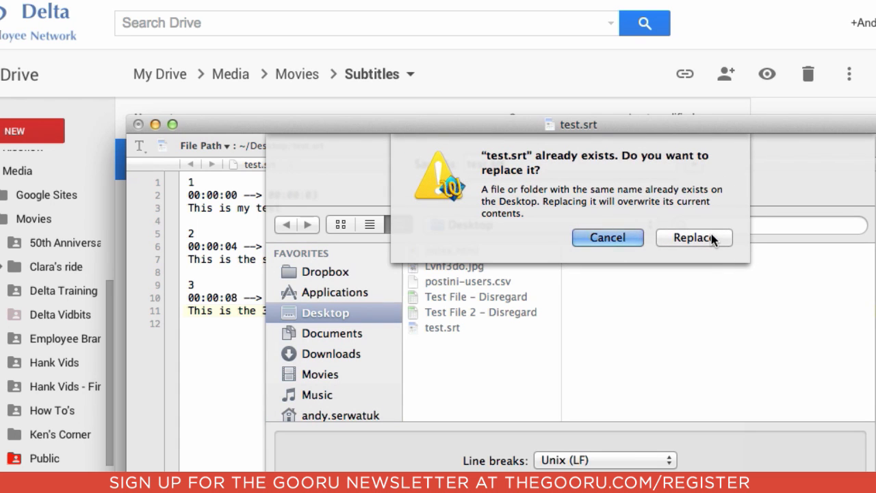
left_click(693, 238)
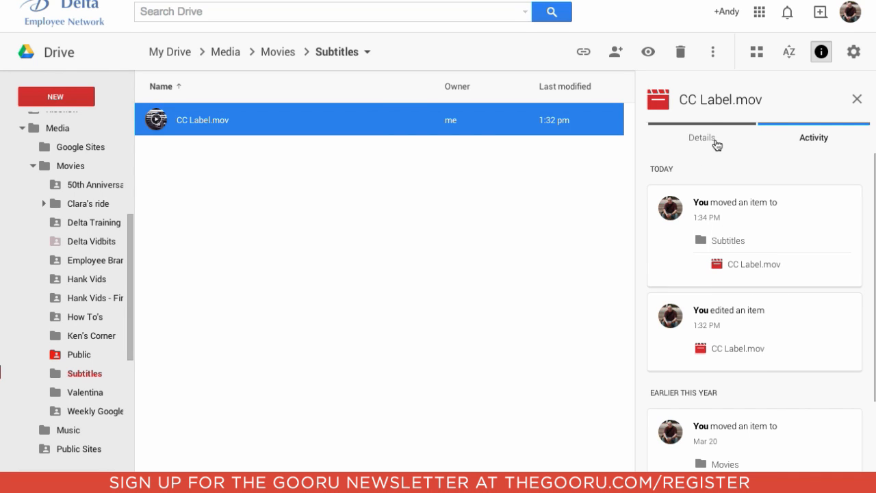
Switch CC Label.mov's info panel to the Details tab.
left_click(701, 137)
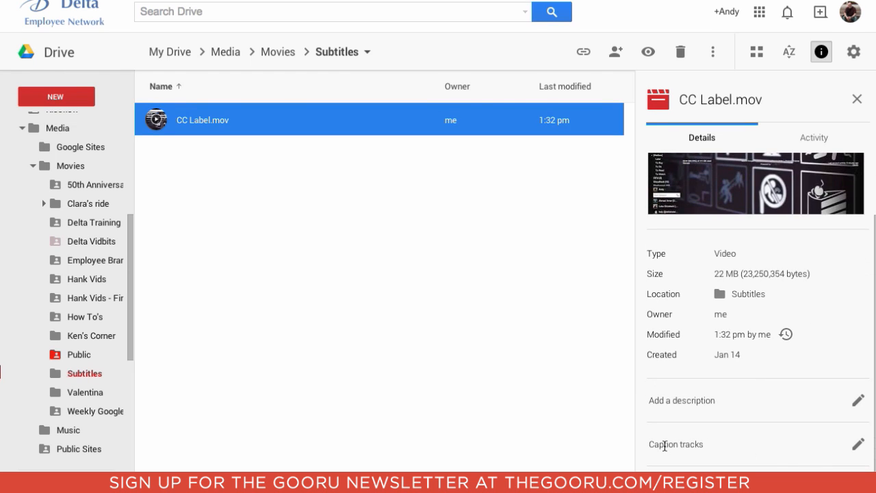
mouse_move(857, 443)
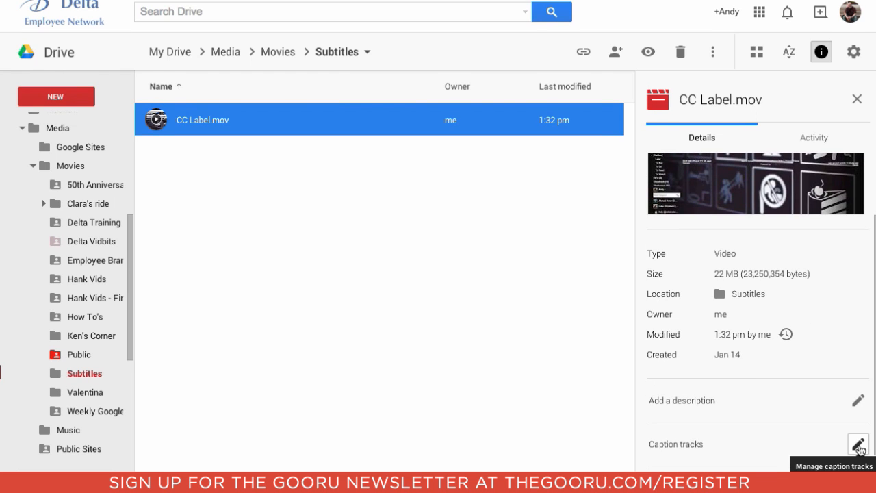
Choose test.srt as the caption file with English as its language.
left_click(857, 444)
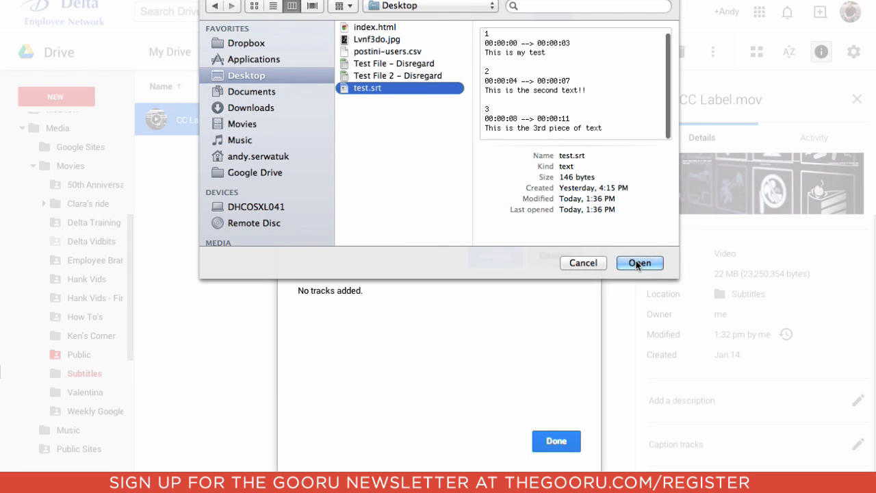
left_click(638, 263)
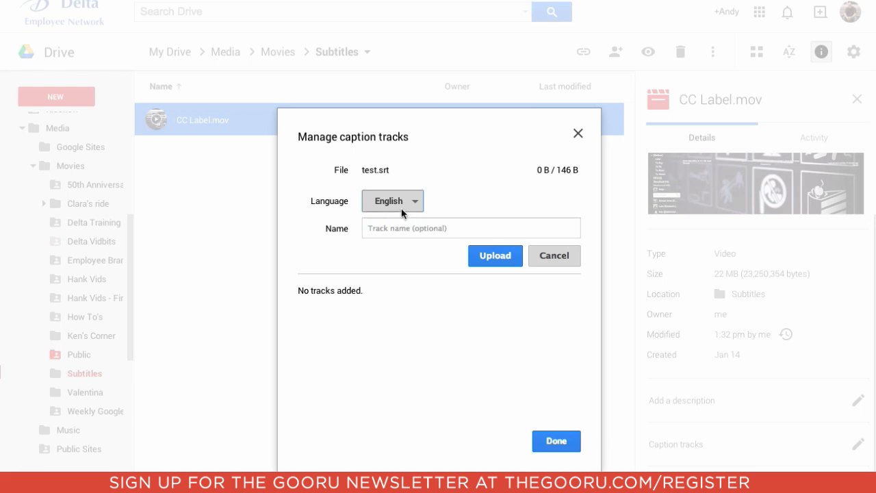
left_click(392, 201)
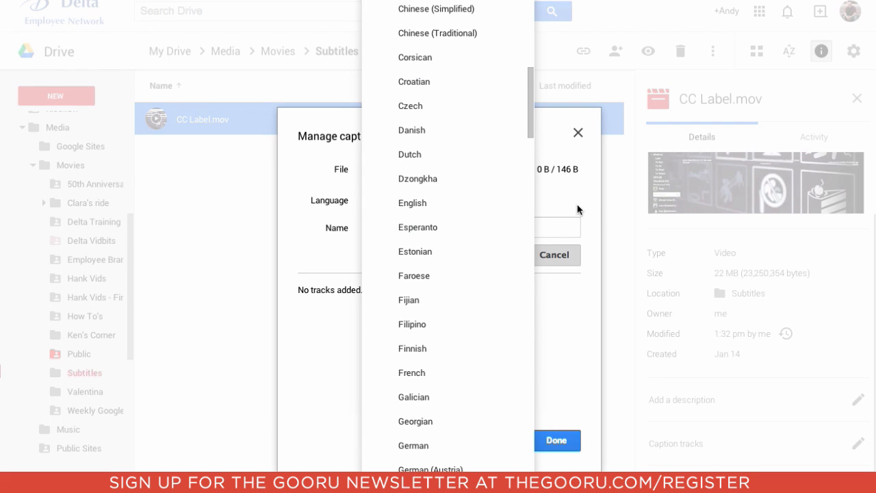
left_click(412, 203)
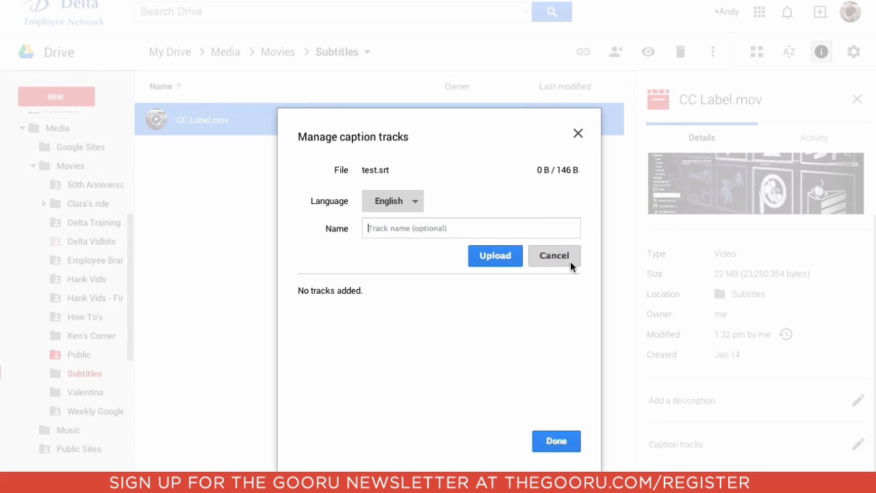
Name the track 'English Titles' and upload it.
type("English")
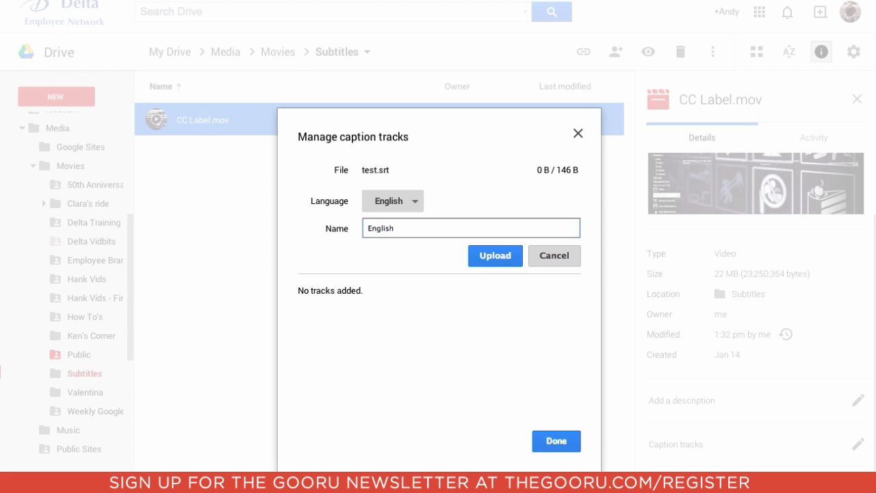
type("Titles")
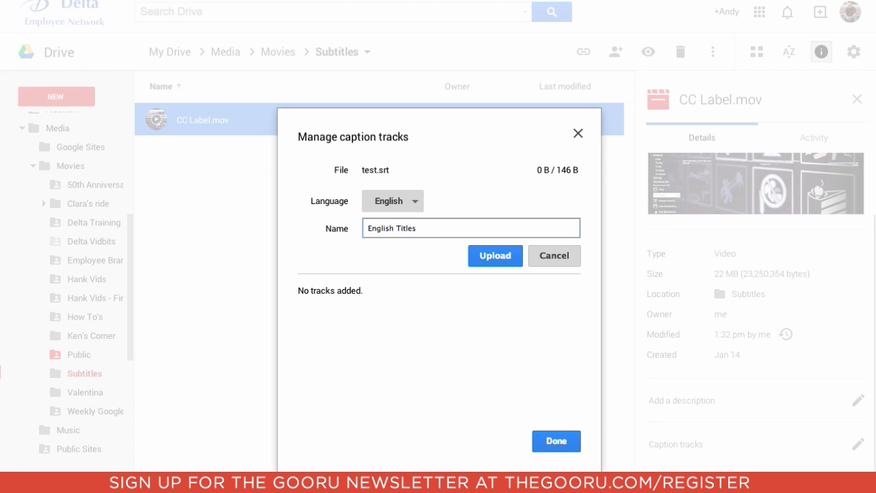
left_click(495, 255)
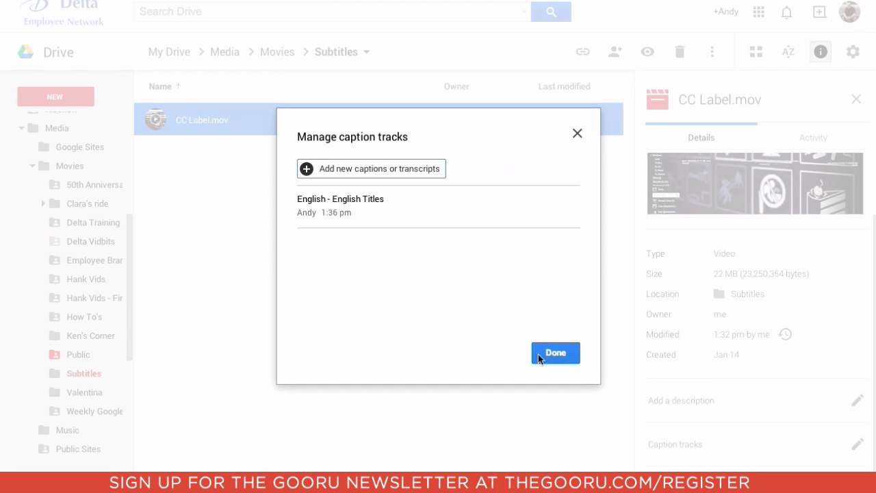
mouse_move(526, 380)
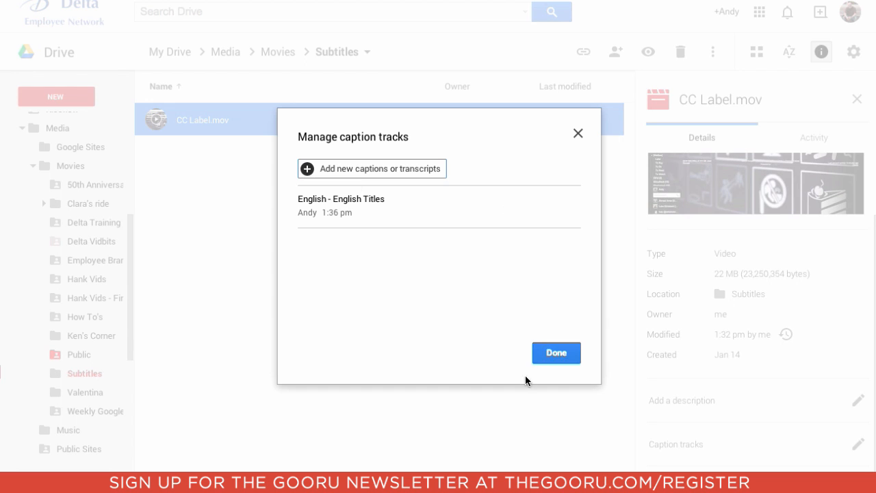
mouse_move(509, 207)
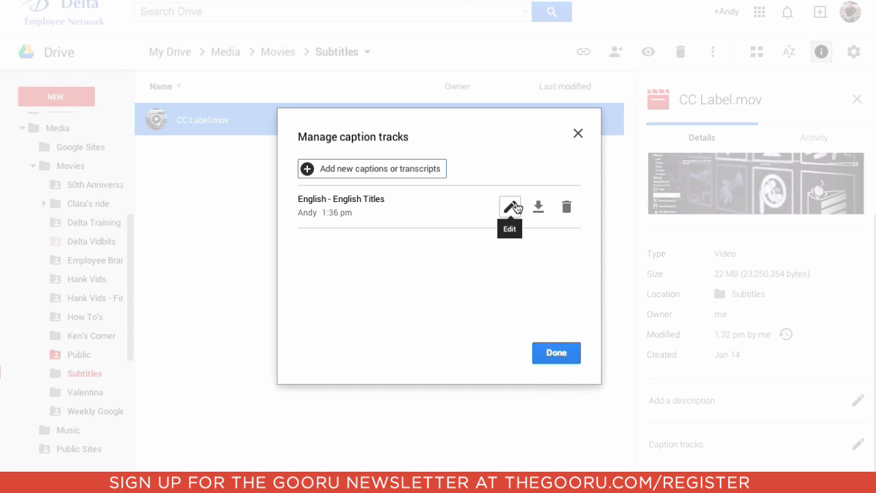
mouse_move(539, 206)
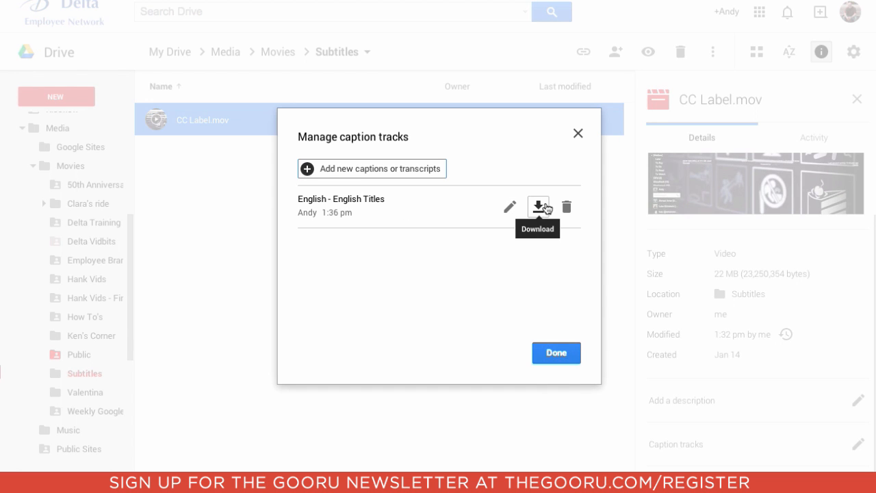
mouse_move(582, 205)
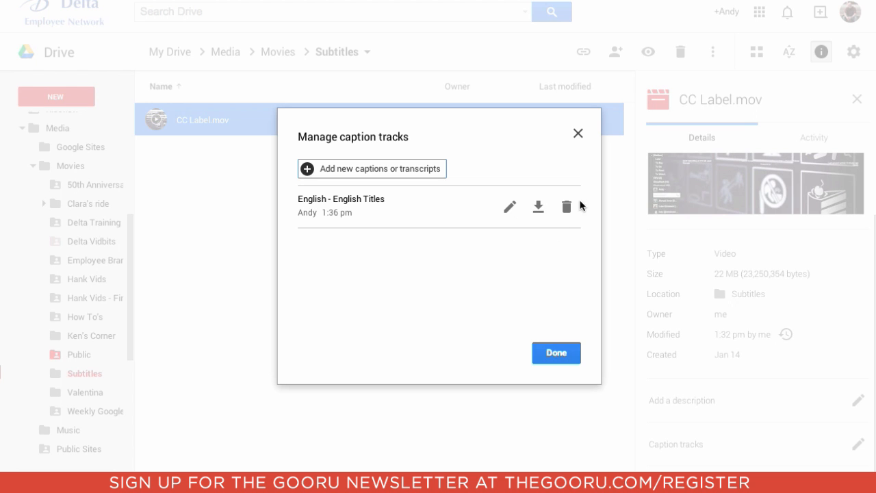
Click Done to close Manage caption tracks.
left_click(555, 353)
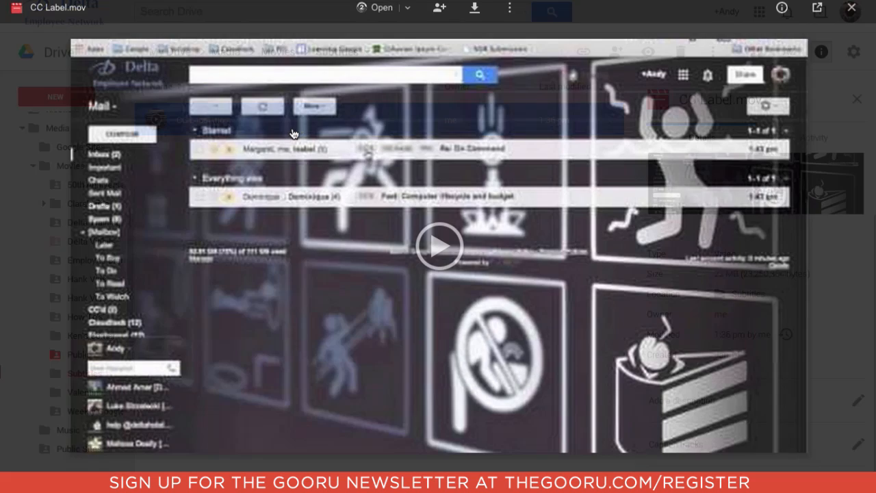
Start CC Label.mov playback in the preview.
left_click(439, 247)
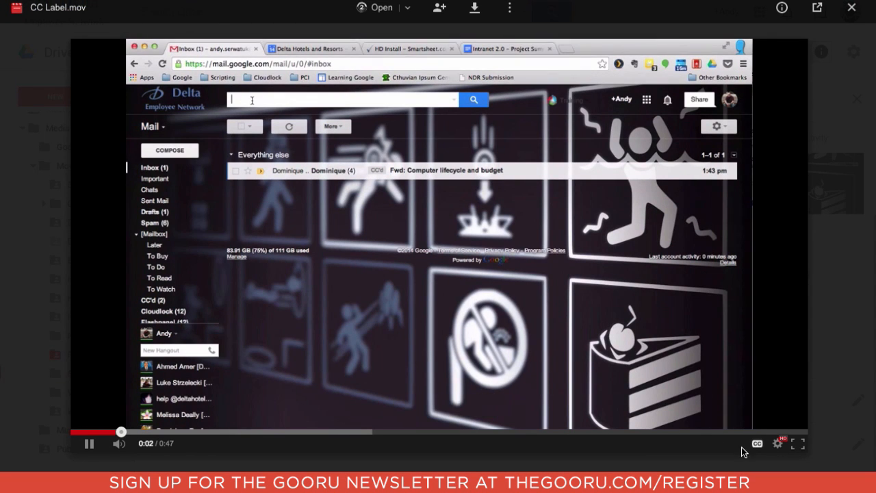
type("cc:me")
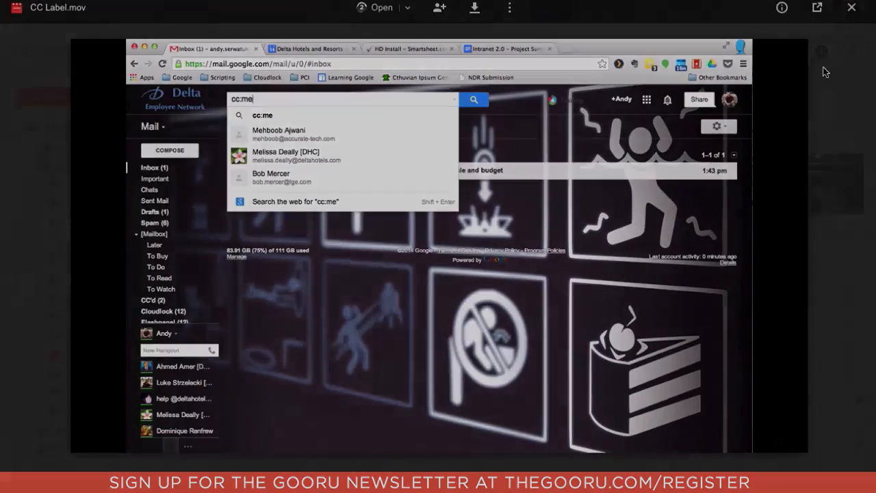